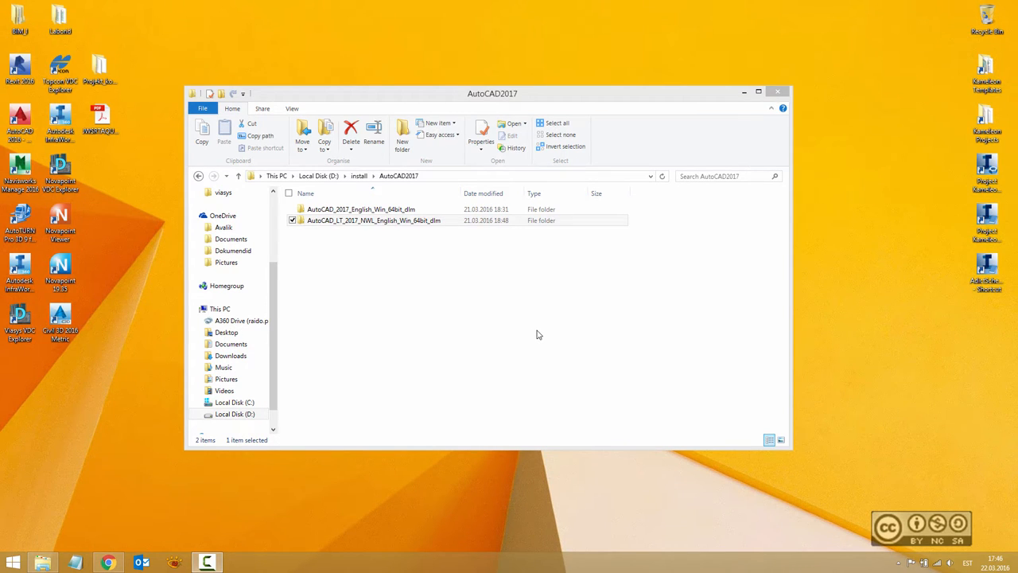
{"action": "mouse_move", "coordinate": [487, 318]}
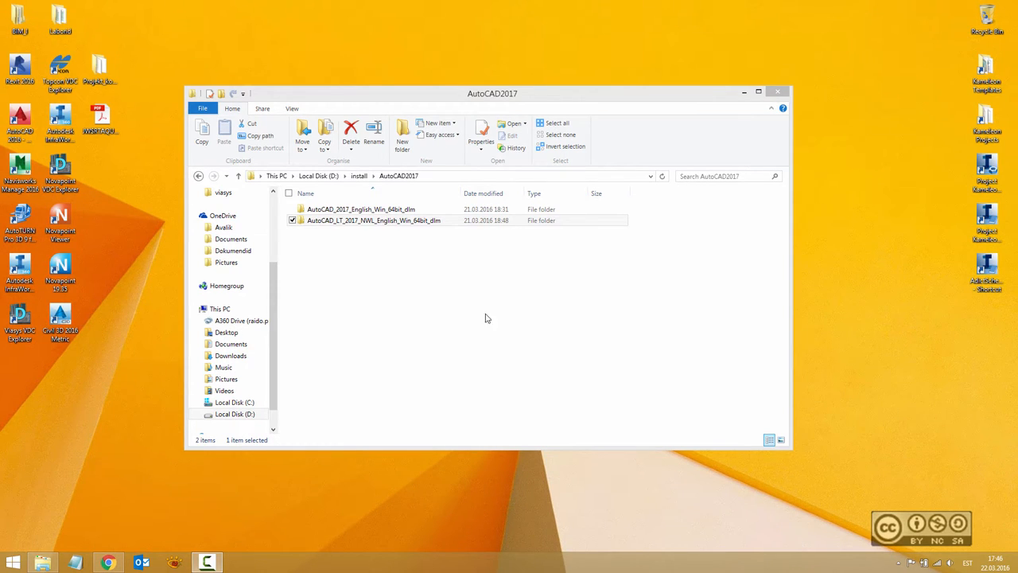
Step: Open the AutoCAD_LT_2017_NWL_English_Win_64bit_dlm folder and select Setup.exe
{"action": "double_click", "coordinate": [374, 220]}
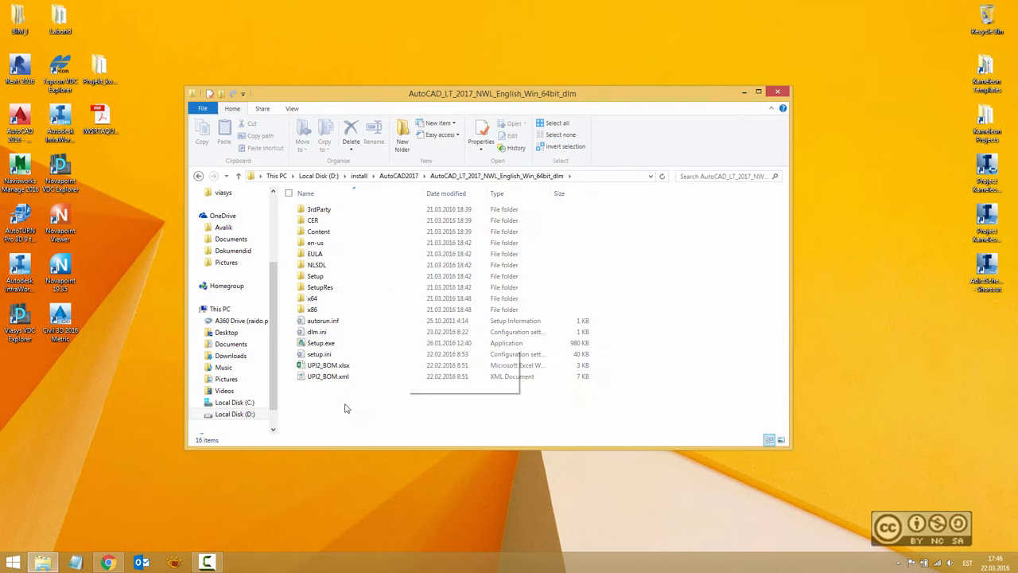
{"action": "left_click", "coordinate": [320, 343]}
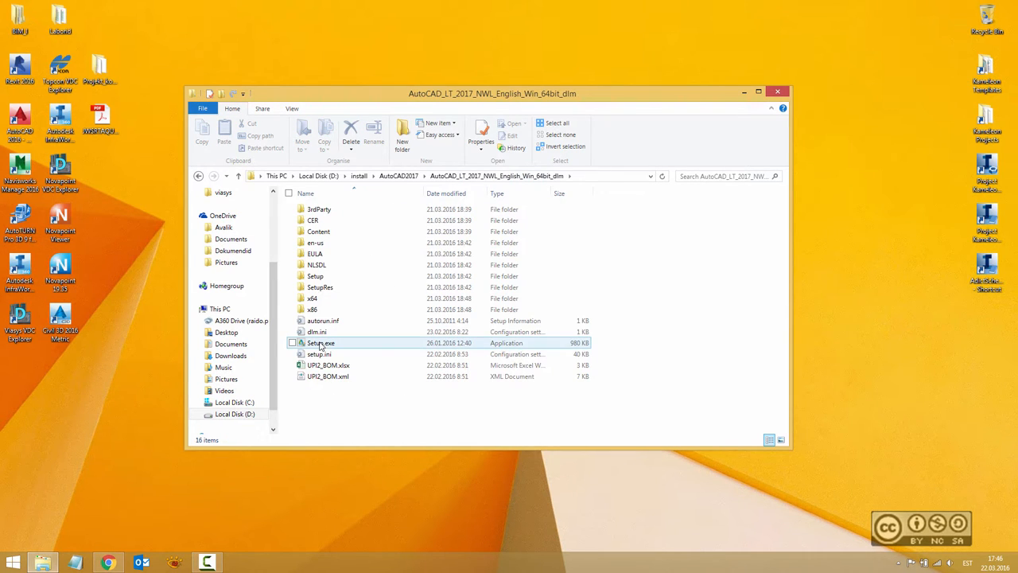
{"action": "mouse_move", "coordinate": [320, 343]}
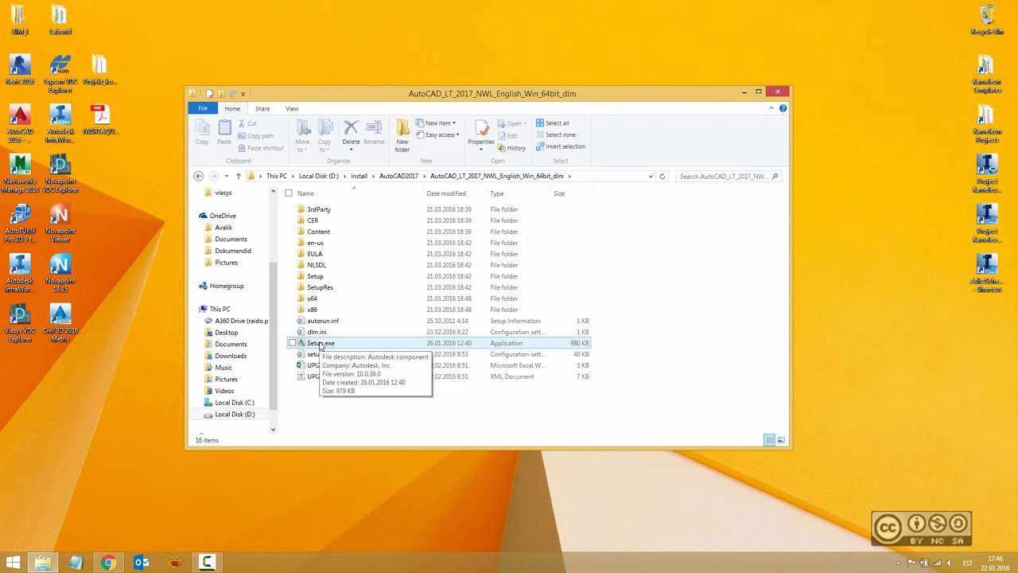
Step: Run Setup.exe to bring up the AutoCAD LT 2017 installer welcome screen
{"action": "double_click", "coordinate": [321, 343]}
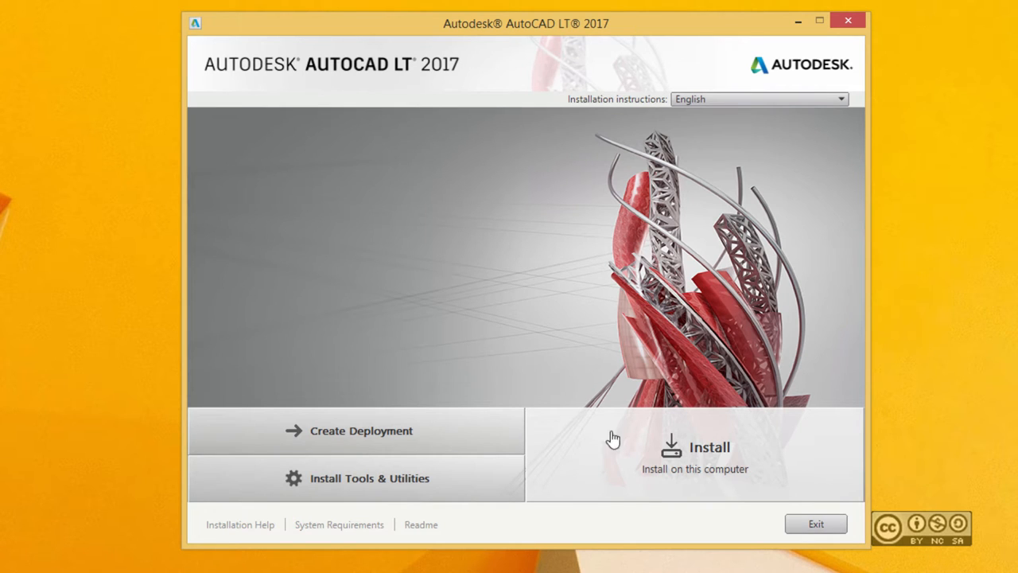
{"action": "mouse_move", "coordinate": [700, 466]}
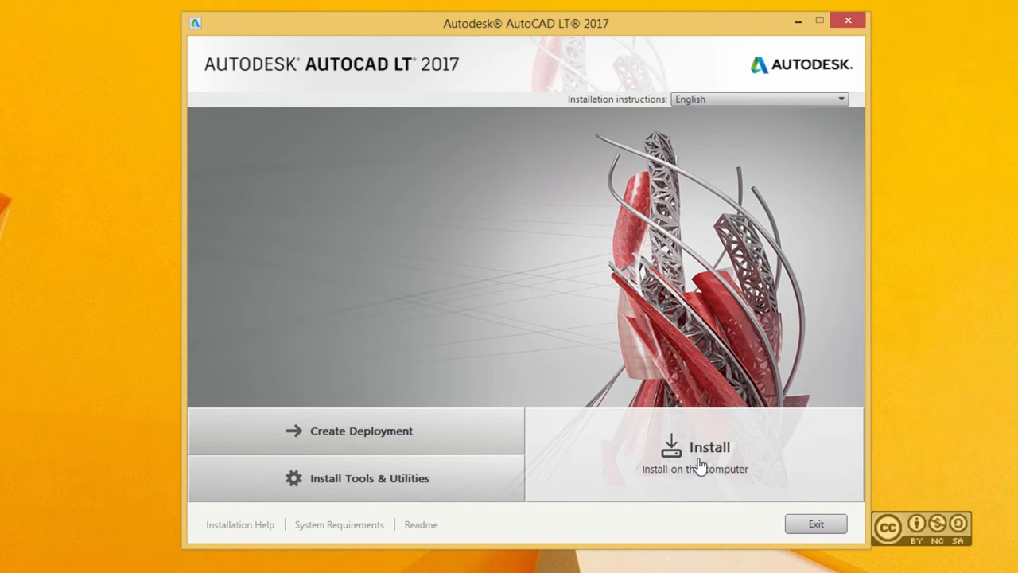
{"action": "mouse_move", "coordinate": [686, 477]}
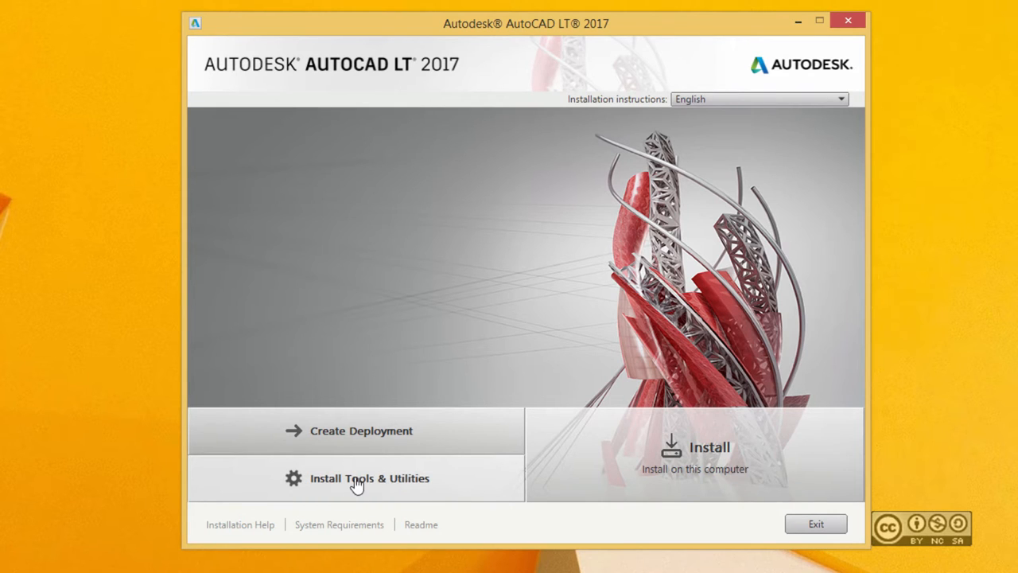
Step: Show the Tools & Utilities page with Network License Manager and CAD Manager Tools
{"action": "left_click", "coordinate": [369, 478]}
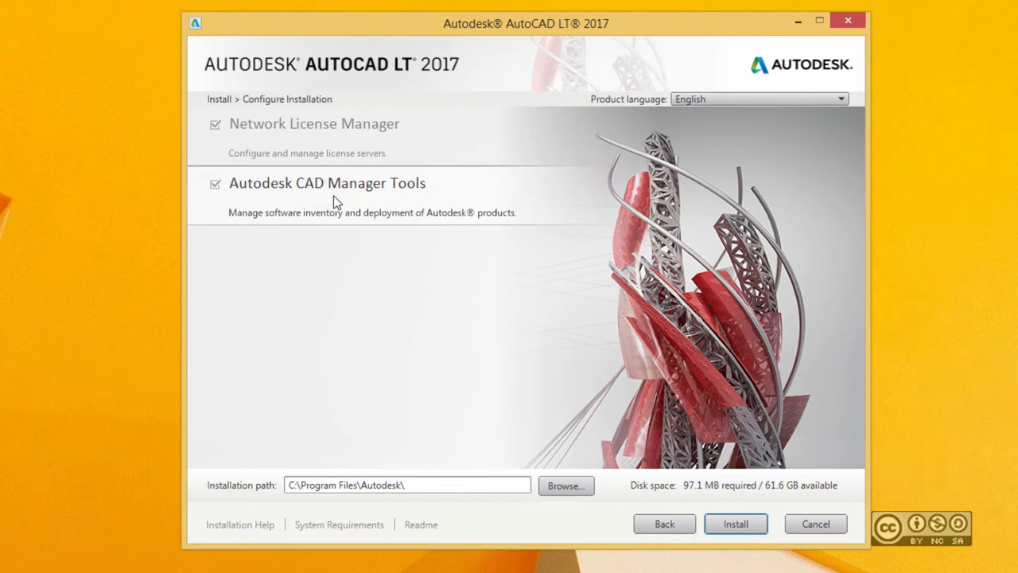
{"action": "mouse_move", "coordinate": [390, 197]}
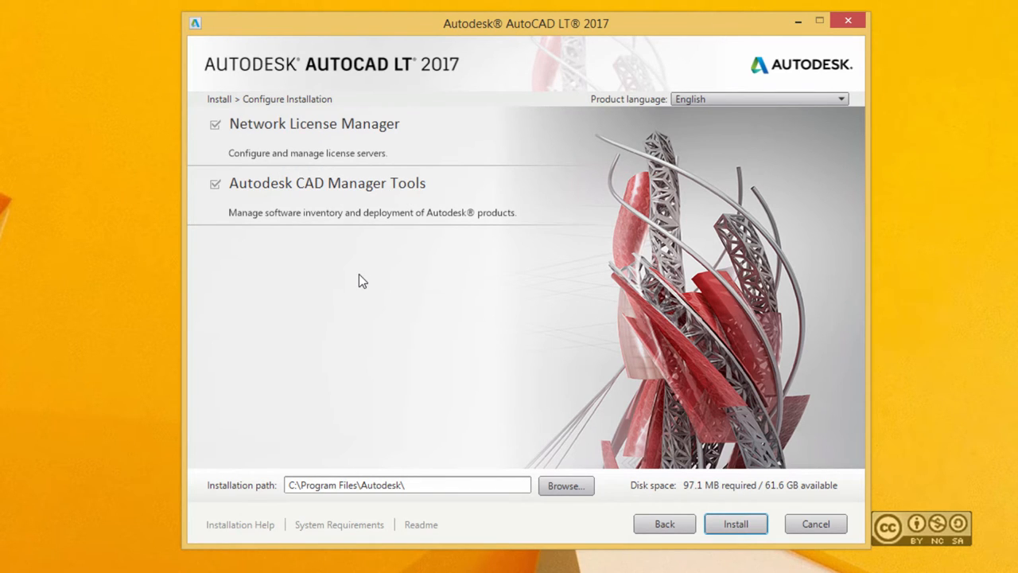
{"action": "mouse_move", "coordinate": [358, 293]}
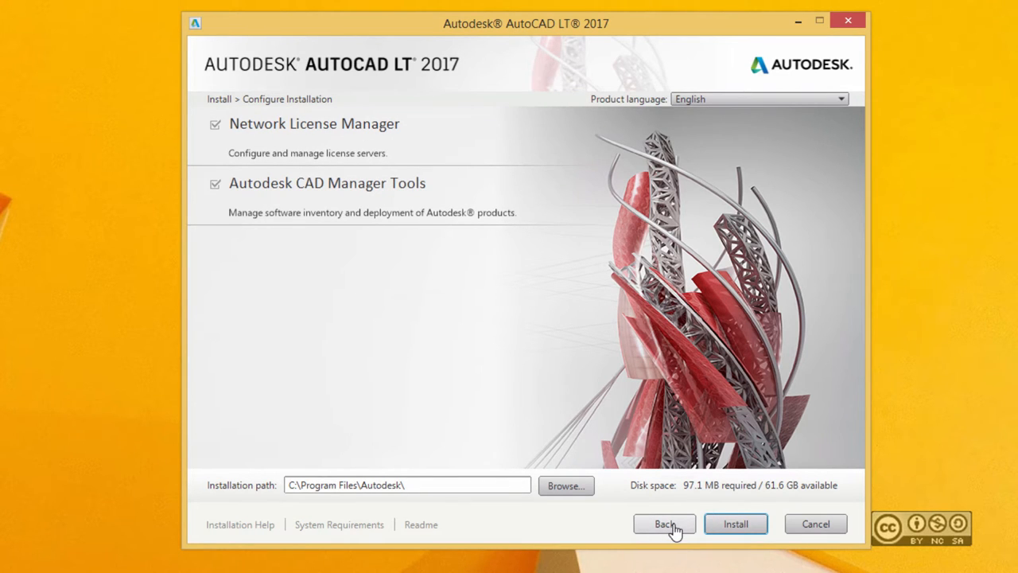
Step: Go back from Tools & Utilities to the installer welcome screen without installing
{"action": "left_click", "coordinate": [665, 523]}
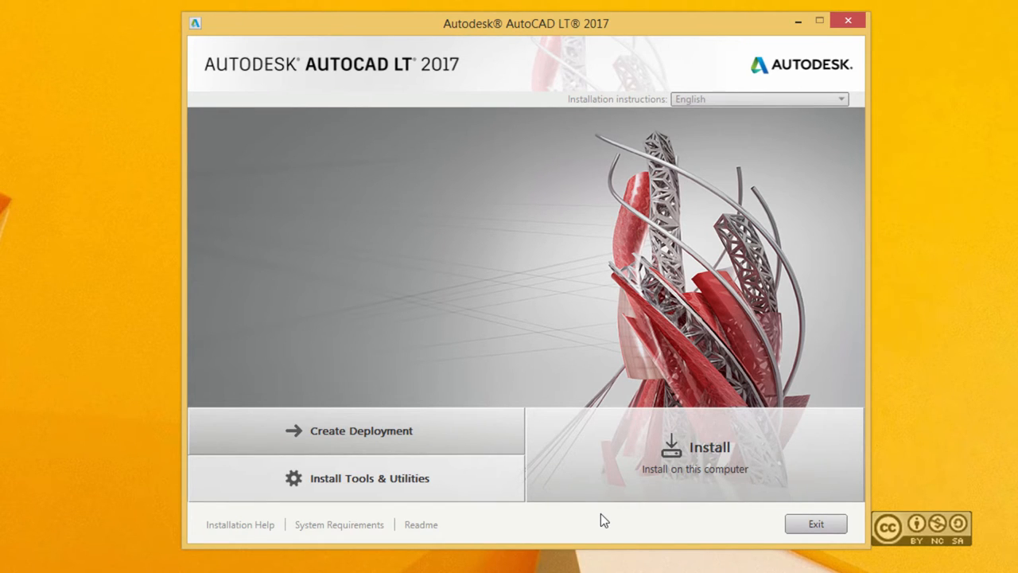
{"action": "mouse_move", "coordinate": [368, 438]}
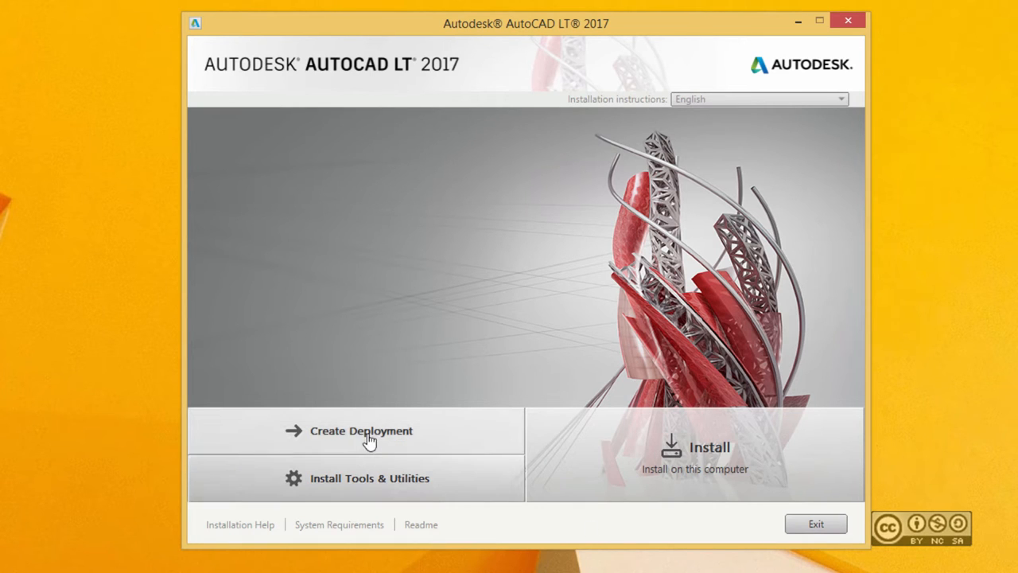
{"action": "mouse_move", "coordinate": [378, 440]}
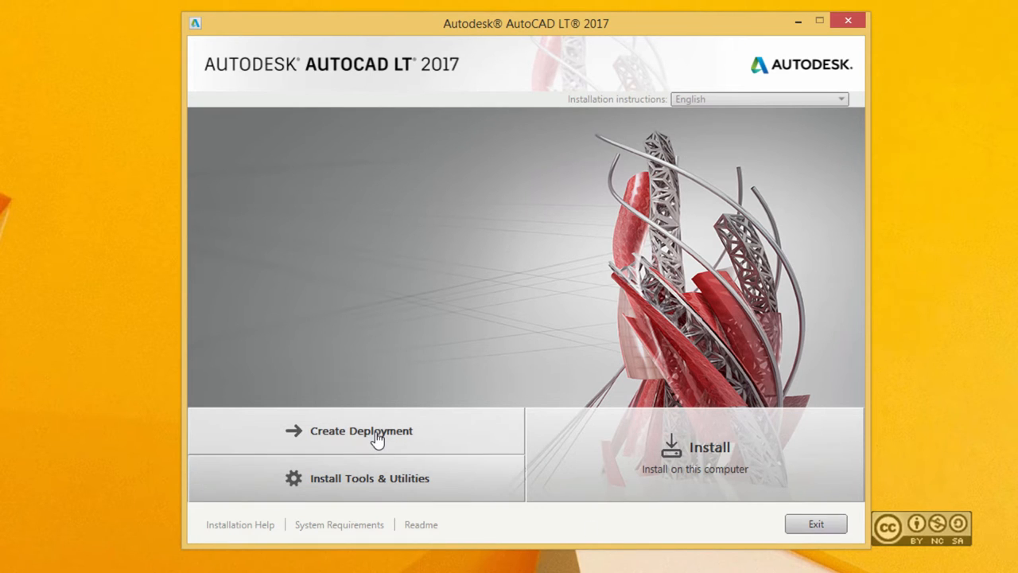
{"action": "mouse_move", "coordinate": [396, 437]}
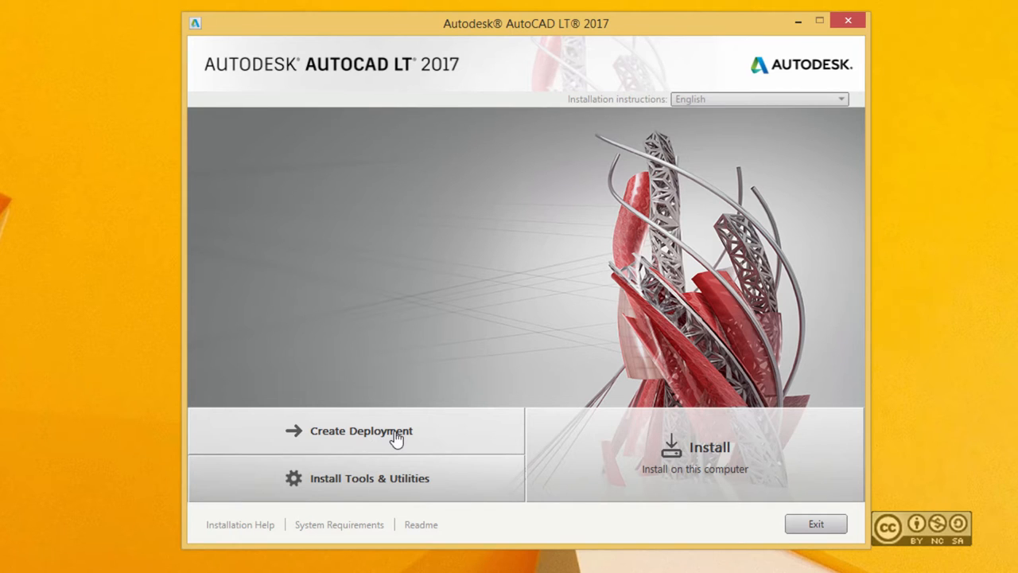
{"action": "mouse_move", "coordinate": [674, 531]}
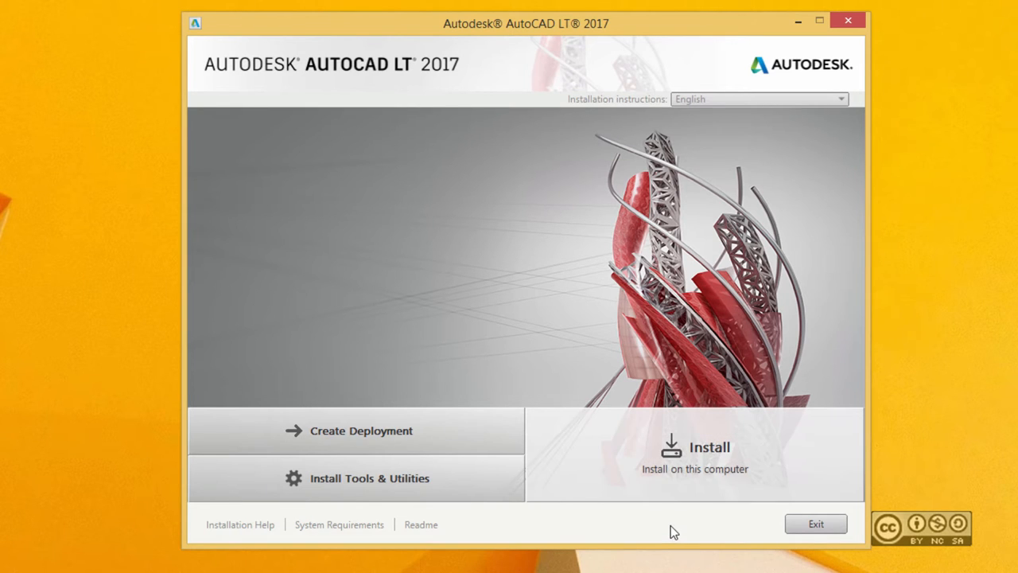
{"action": "mouse_move", "coordinate": [648, 529]}
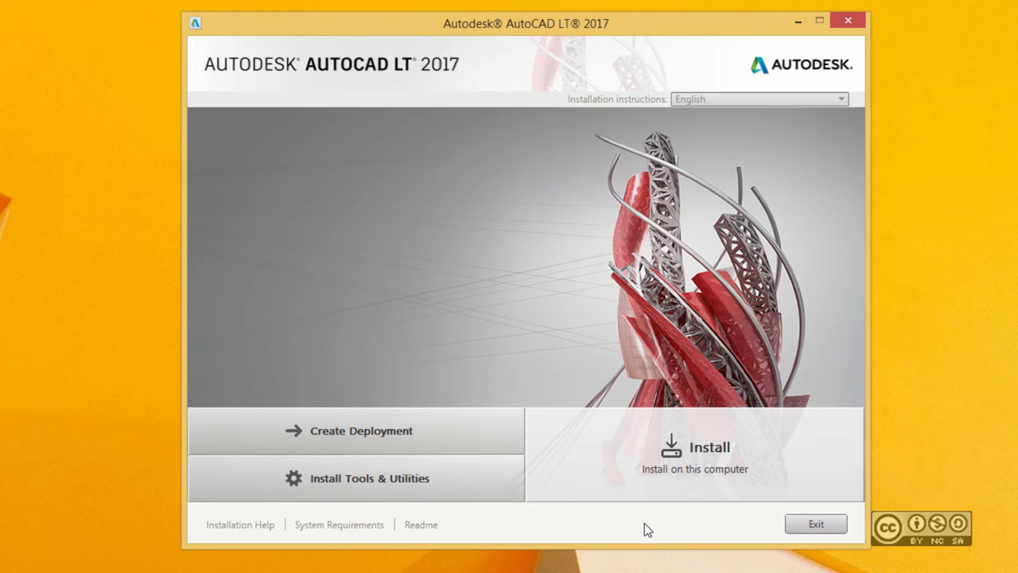
{"action": "mouse_move", "coordinate": [723, 452]}
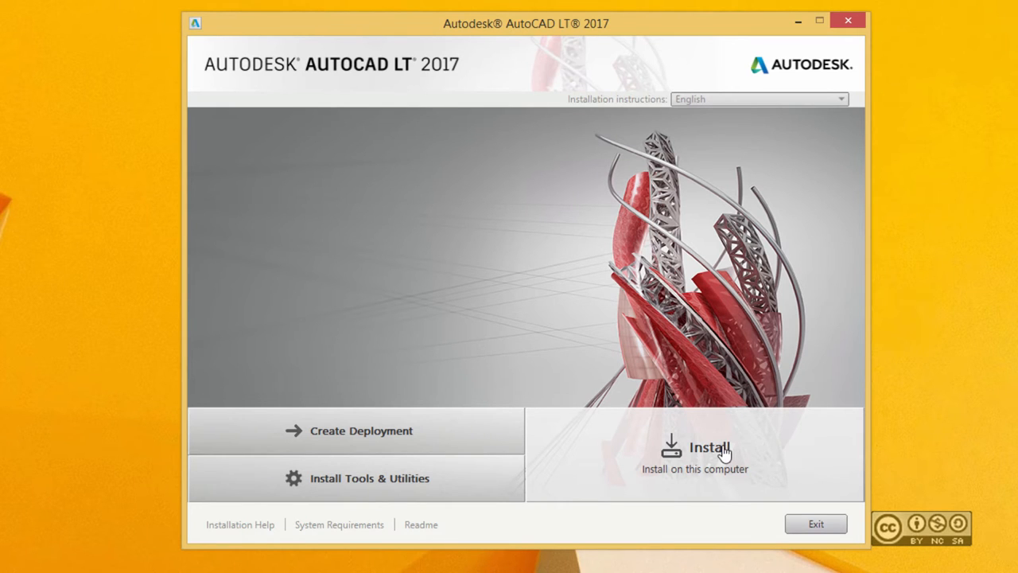
Step: Choose Install on this computer to reach the Configure Installation page
{"action": "left_click", "coordinate": [709, 447]}
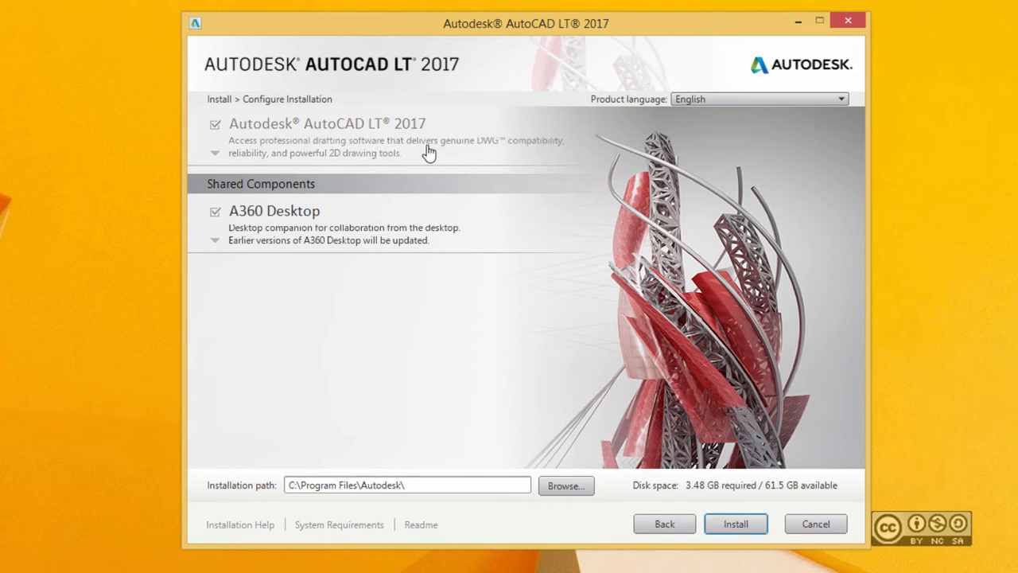
{"action": "mouse_move", "coordinate": [548, 64]}
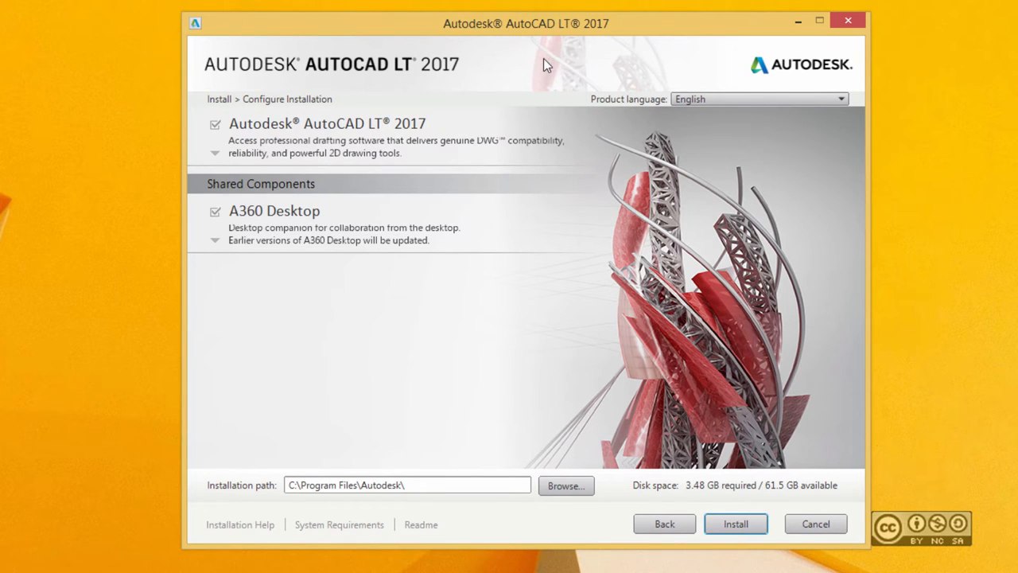
{"action": "mouse_move", "coordinate": [328, 123]}
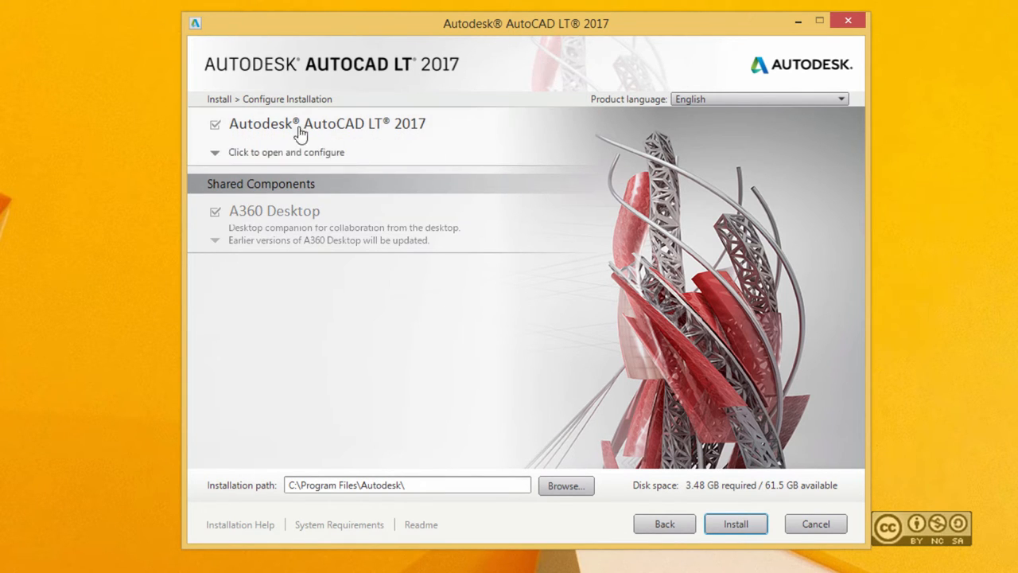
Step: Switch AutoCAD LT 2017 to a Custom installation, review features, and return to products
{"action": "left_click", "coordinate": [326, 124]}
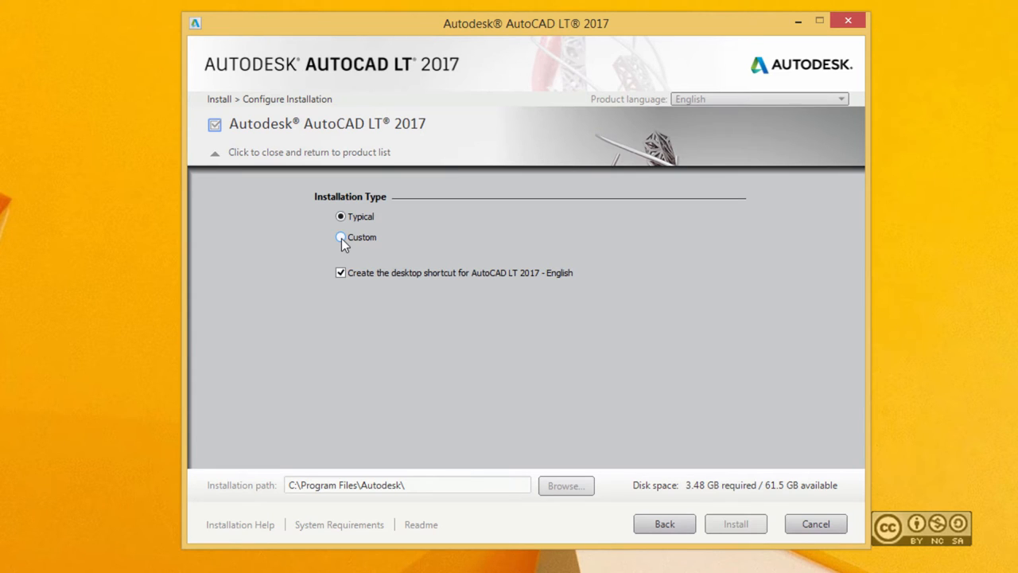
{"action": "left_click", "coordinate": [341, 237]}
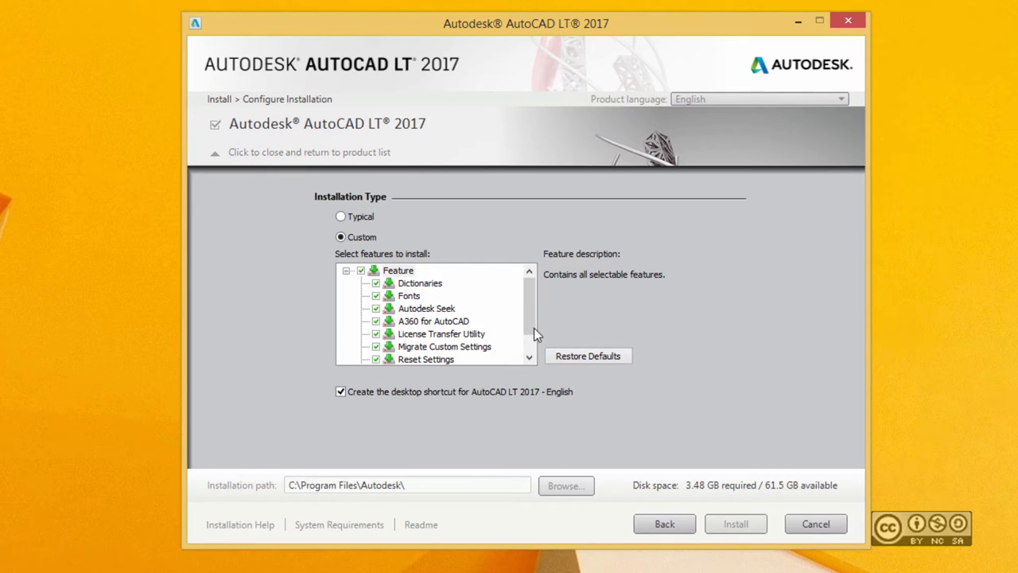
{"action": "scroll", "scroll_direction": "down", "scroll_amount": 3}
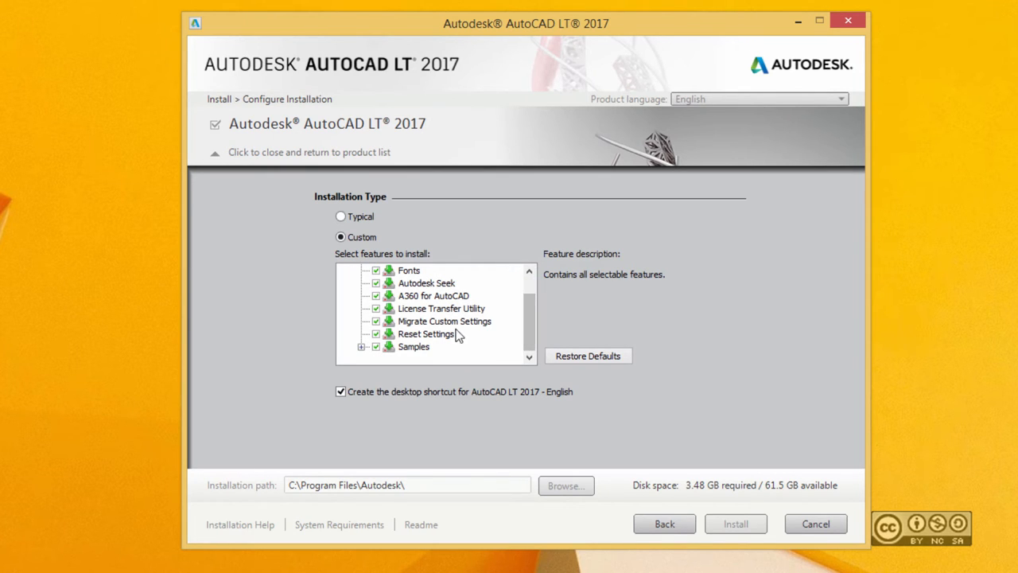
{"action": "mouse_move", "coordinate": [413, 328]}
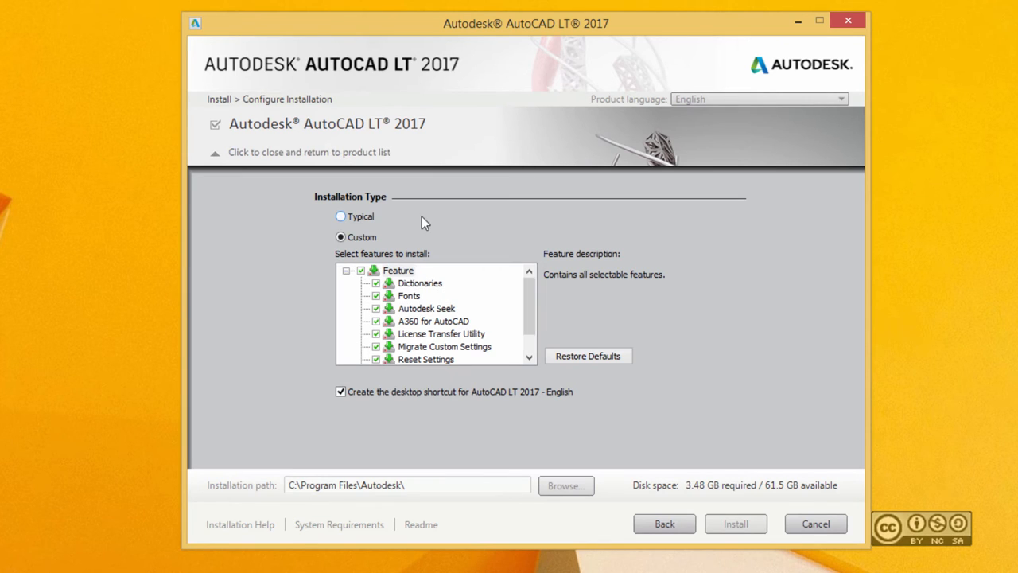
{"action": "left_click", "coordinate": [340, 216]}
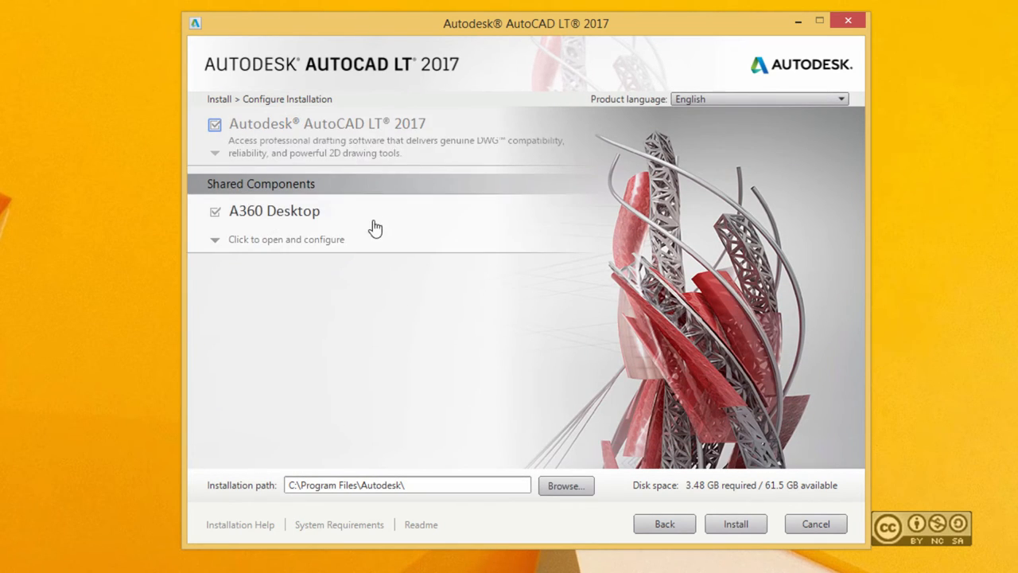
{"action": "mouse_move", "coordinate": [299, 233]}
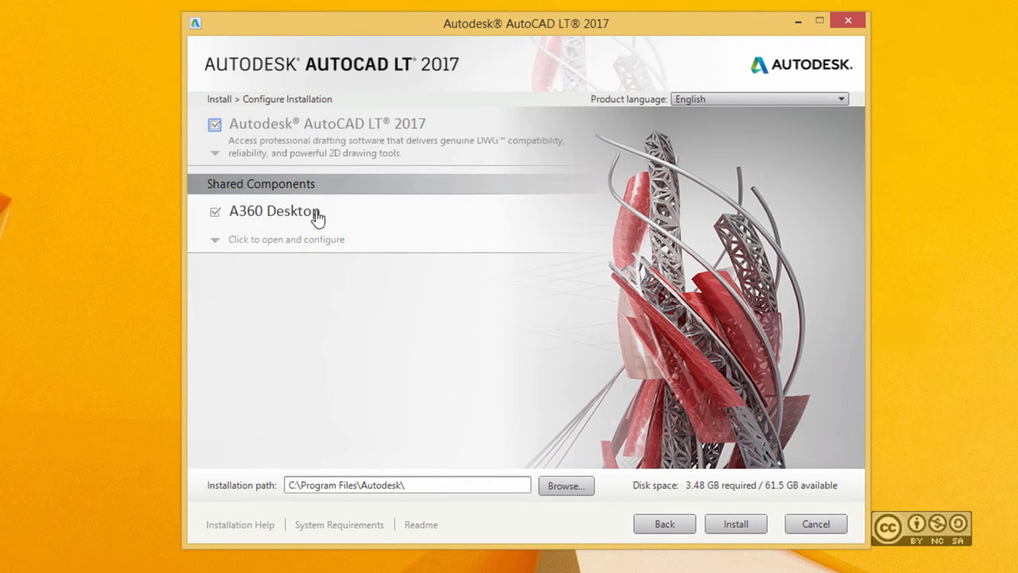
{"action": "mouse_move", "coordinate": [361, 233]}
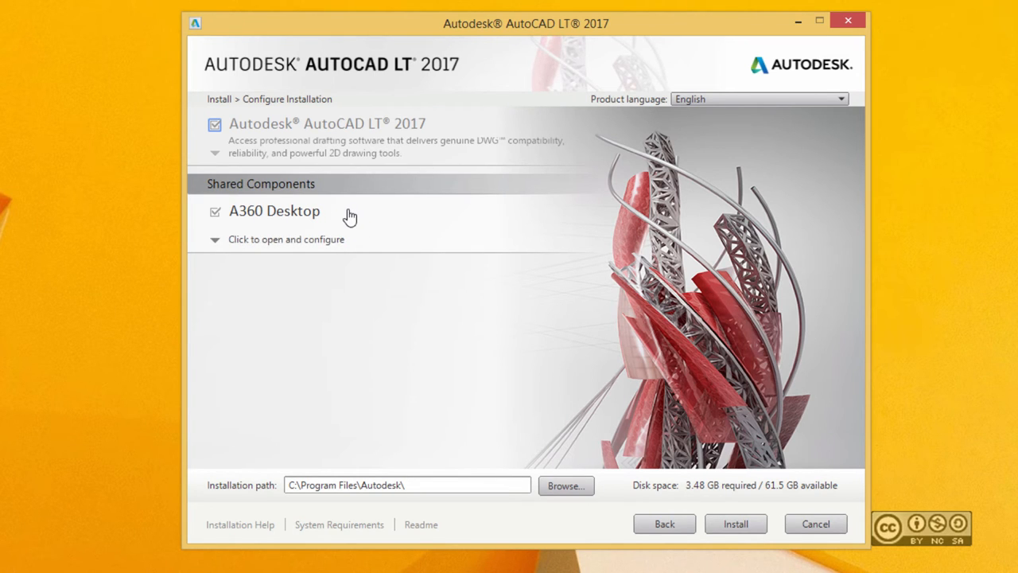
Step: Expand A360 Desktop's settings, showing Enable A360 Desktop checked
{"action": "left_click", "coordinate": [274, 210]}
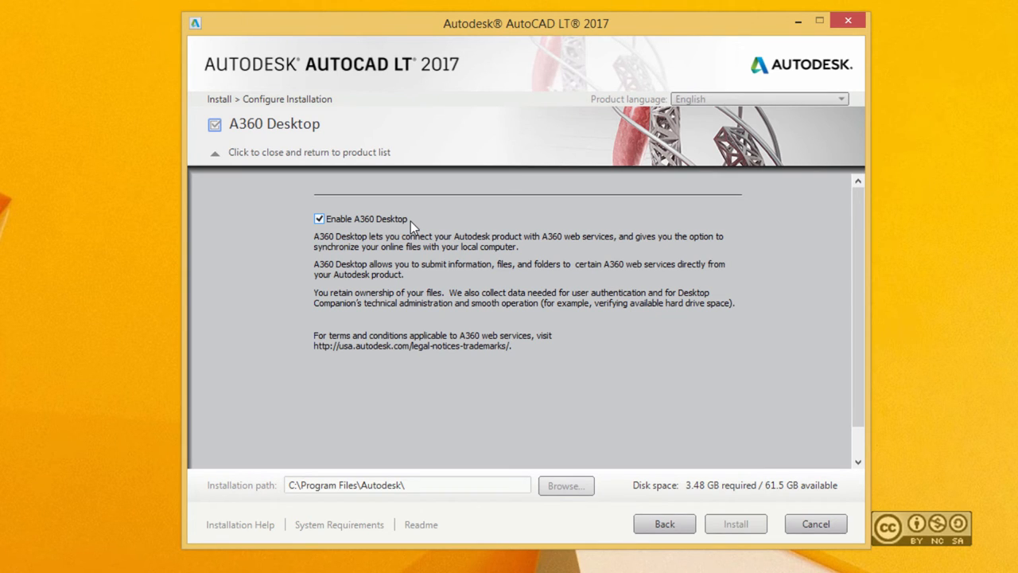
{"action": "mouse_move", "coordinate": [338, 270]}
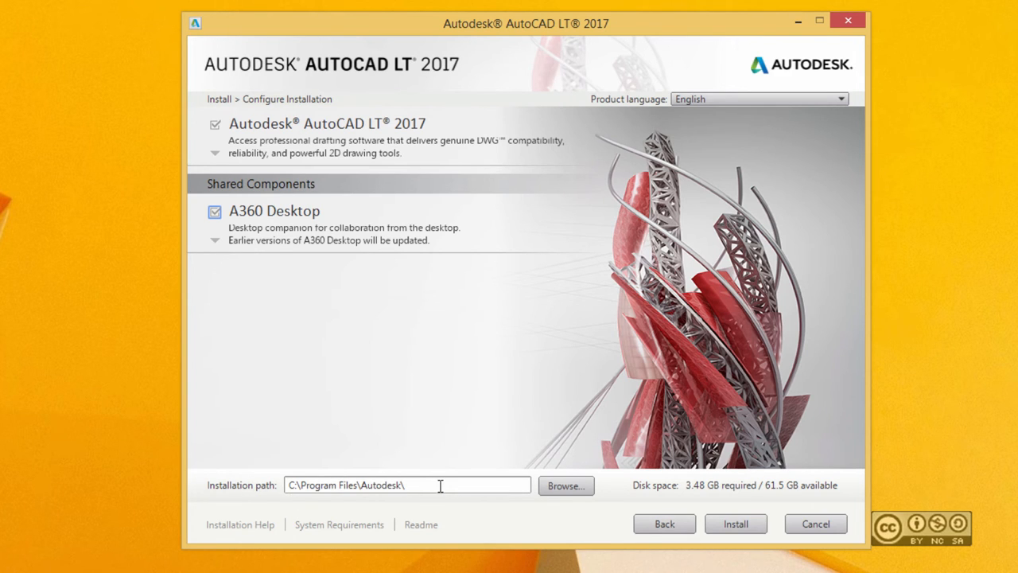
{"action": "mouse_move", "coordinate": [616, 493]}
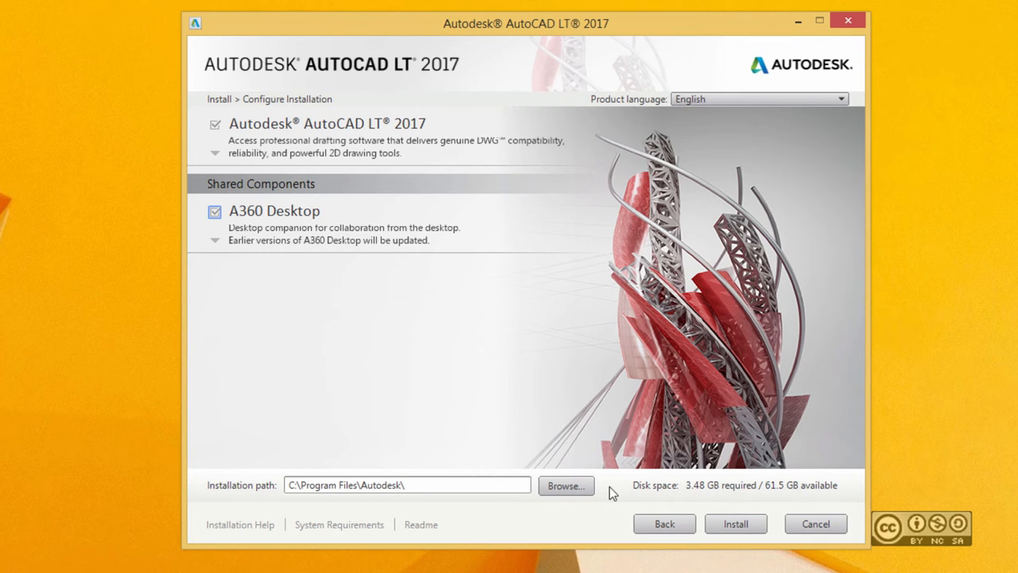
{"action": "mouse_move", "coordinate": [221, 538]}
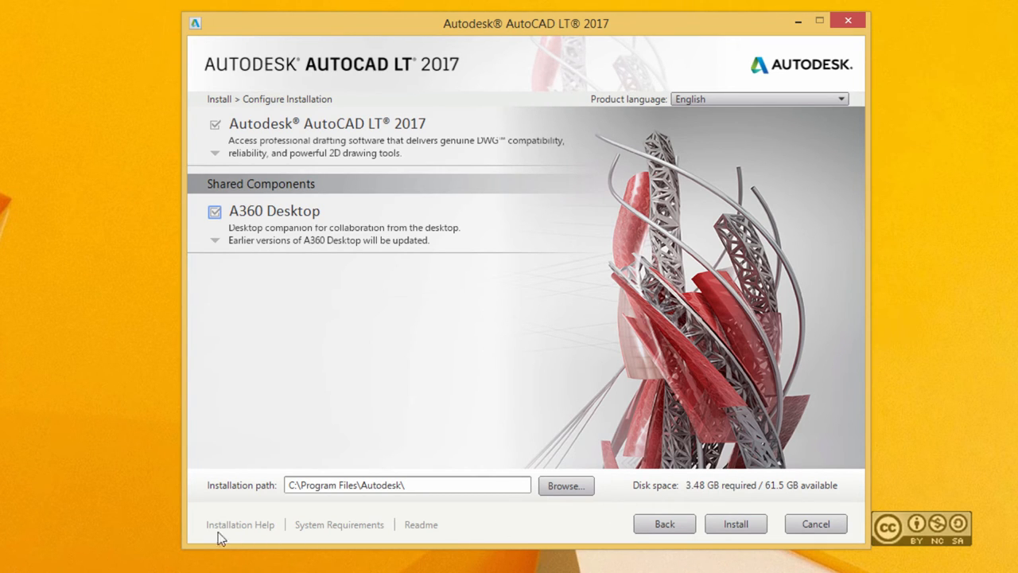
{"action": "mouse_move", "coordinate": [339, 533]}
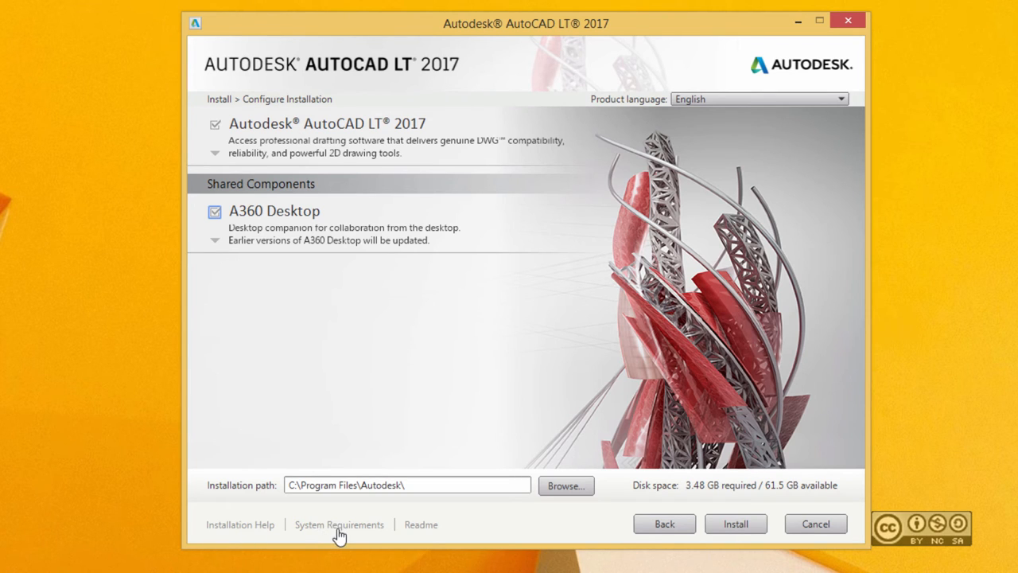
{"action": "mouse_move", "coordinate": [540, 527]}
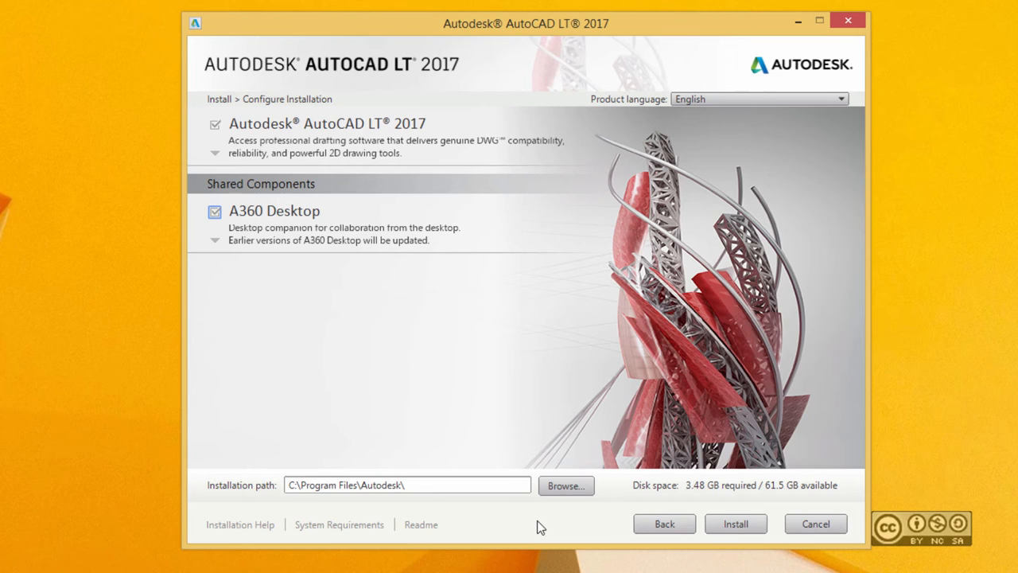
{"action": "mouse_move", "coordinate": [330, 529]}
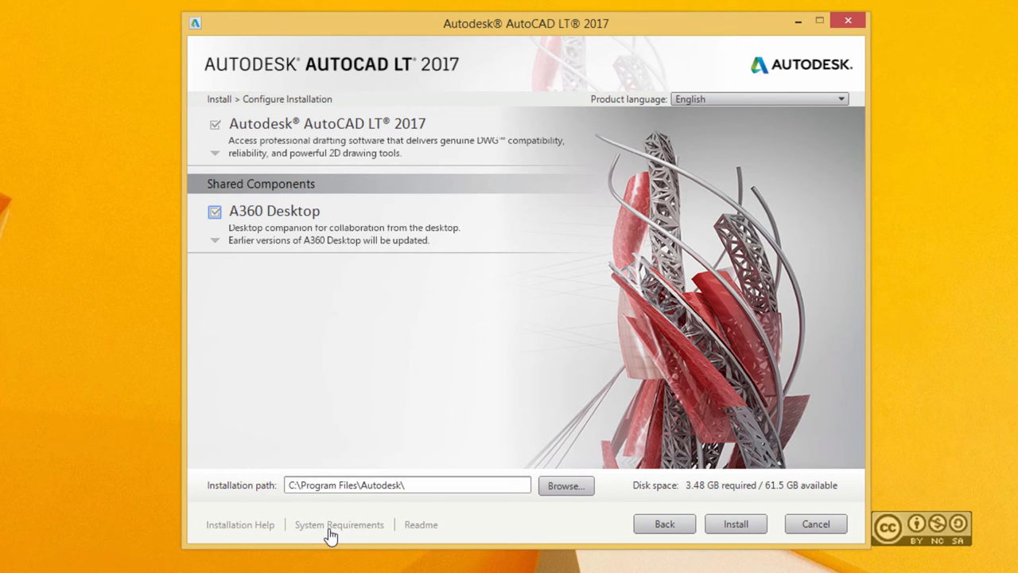
{"action": "mouse_move", "coordinate": [349, 532]}
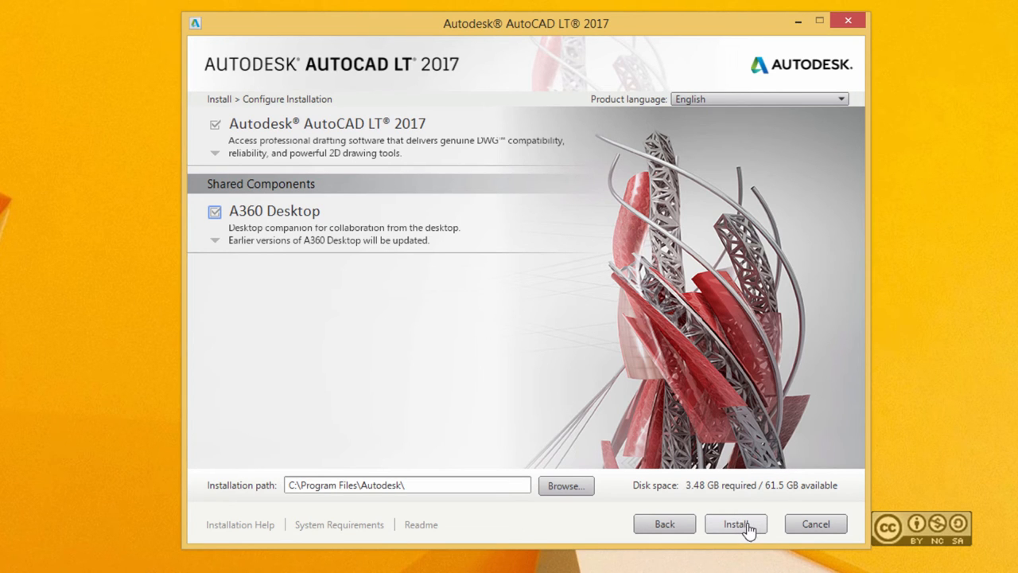
Step: Begin installation, starting with .NET Framework Runtime 4.6 of 14 items
{"action": "left_click", "coordinate": [735, 523]}
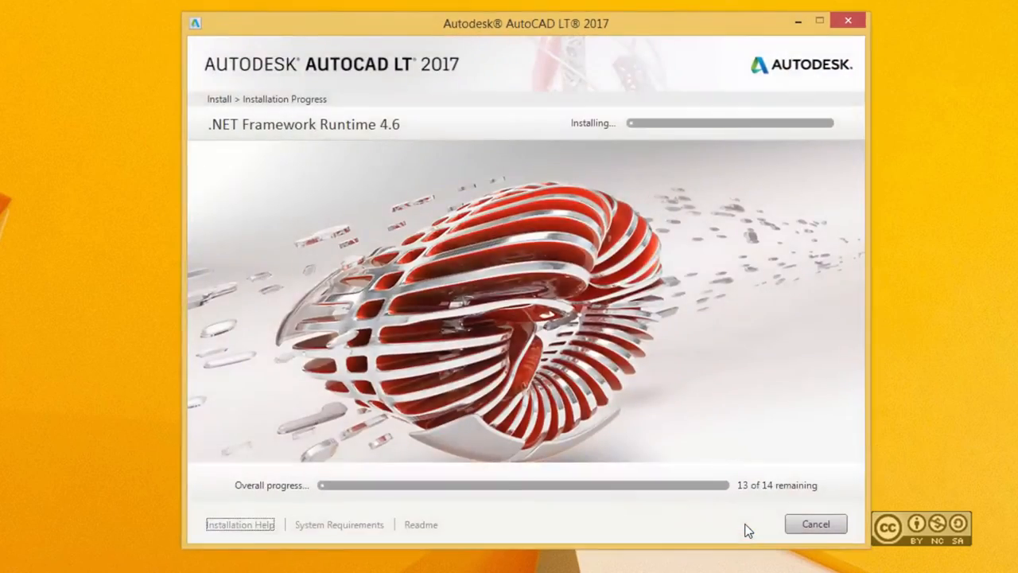
{"action": "mouse_move", "coordinate": [490, 518]}
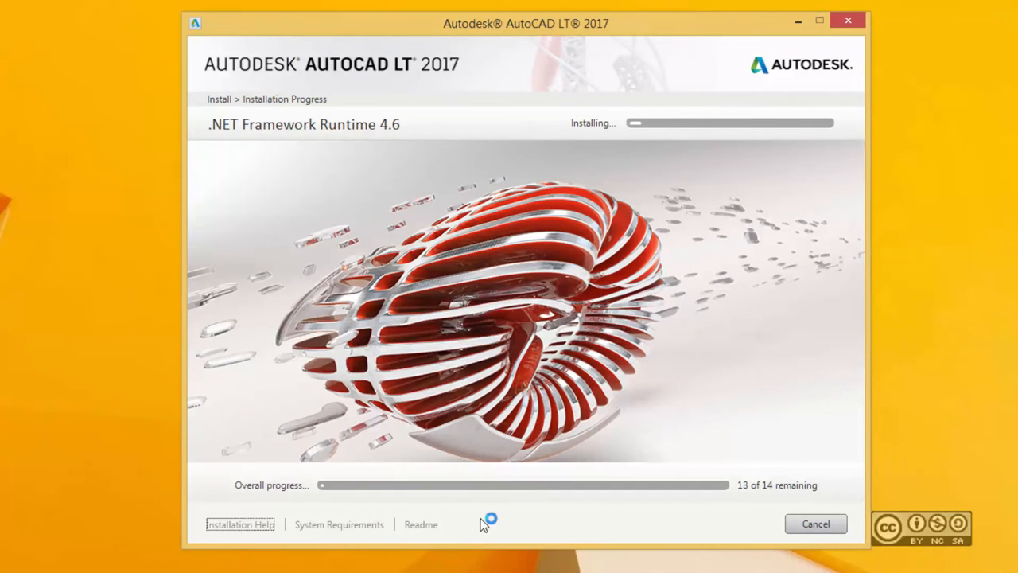
{"action": "mouse_move", "coordinate": [609, 528]}
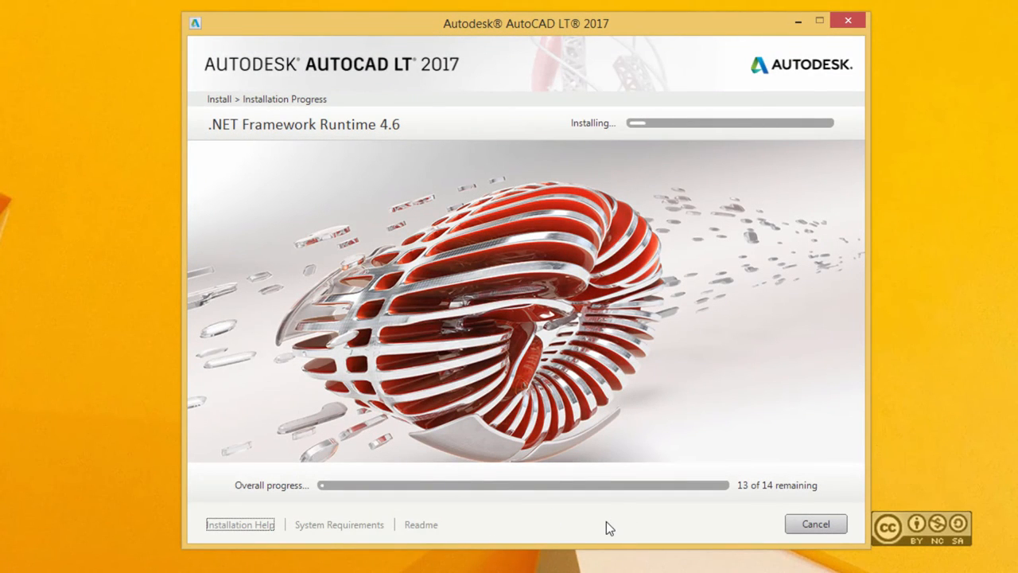
{"action": "mouse_move", "coordinate": [787, 468]}
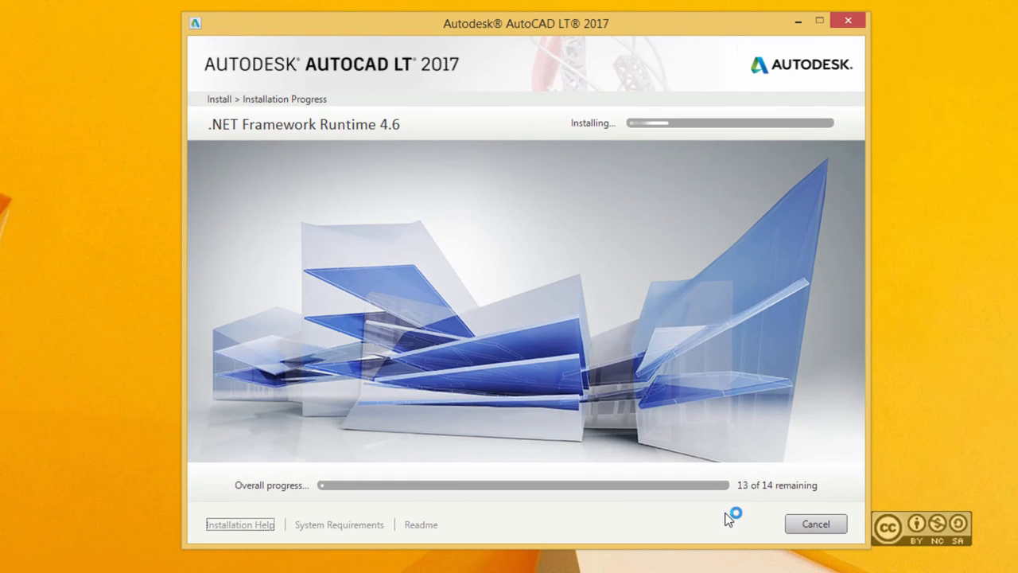
{"action": "mouse_move", "coordinate": [650, 529]}
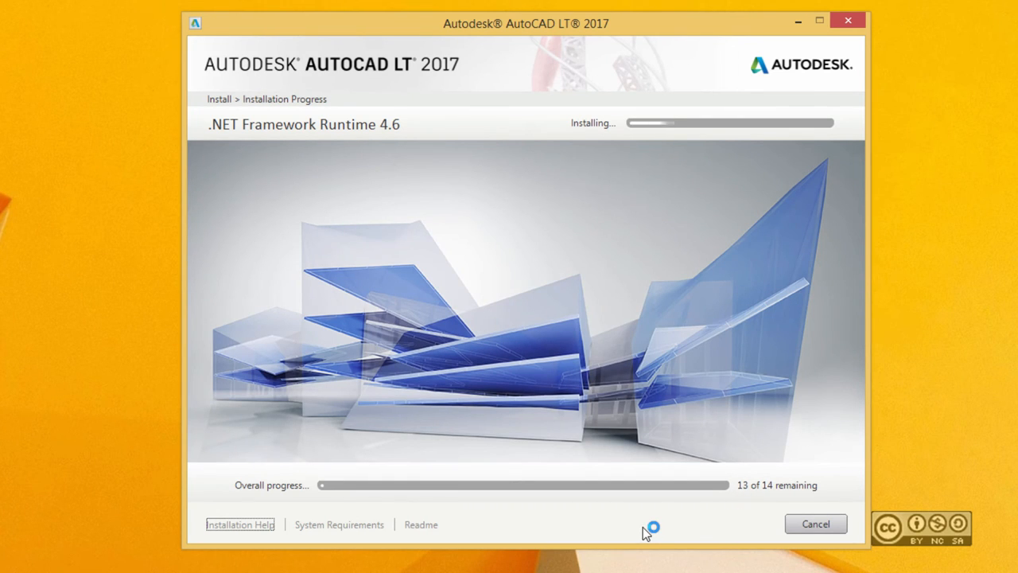
{"action": "mouse_move", "coordinate": [728, 517]}
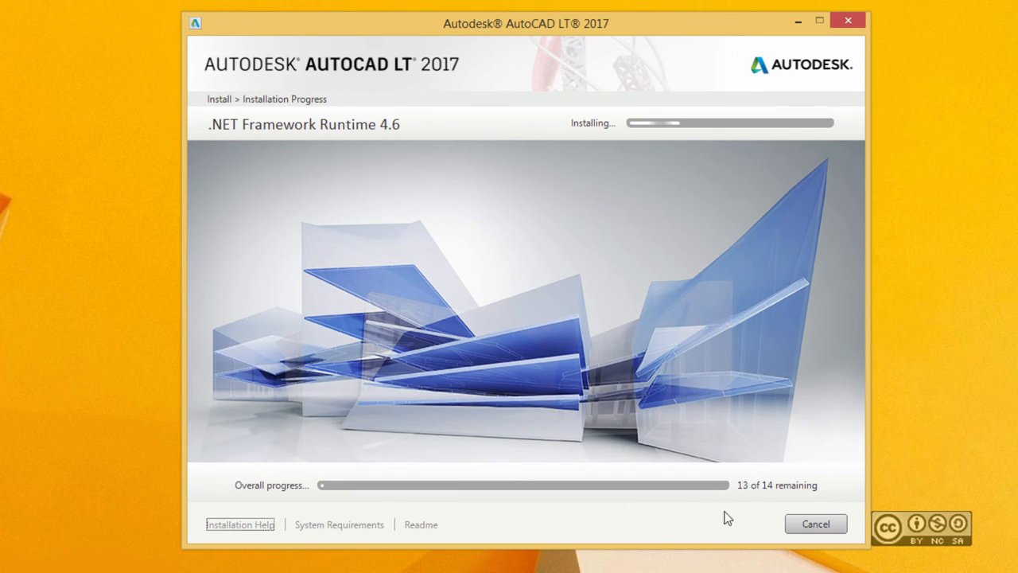
{"action": "mouse_move", "coordinate": [712, 515]}
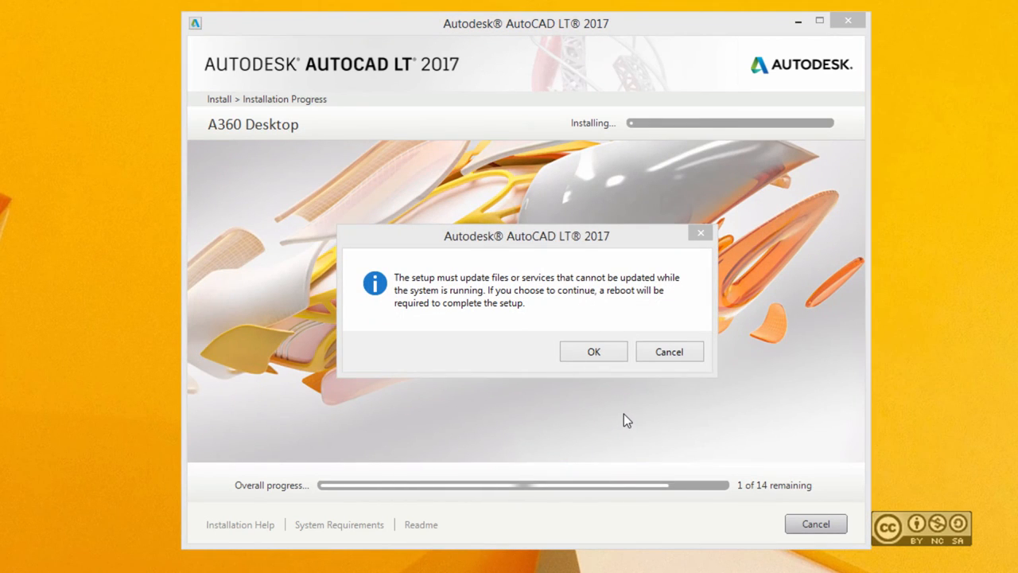
{"action": "mouse_move", "coordinate": [486, 358]}
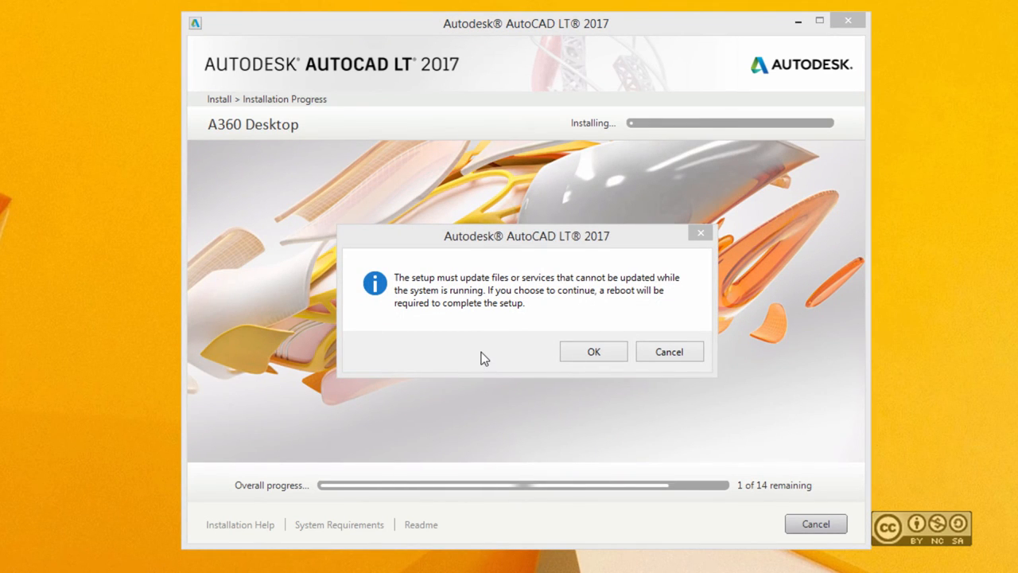
{"action": "mouse_move", "coordinate": [506, 288]}
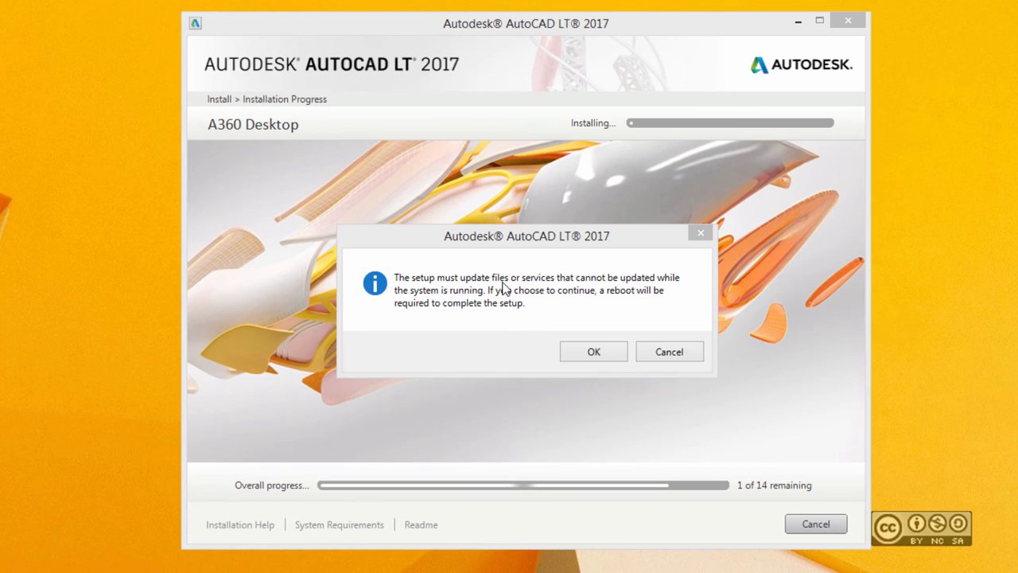
{"action": "mouse_move", "coordinate": [593, 285]}
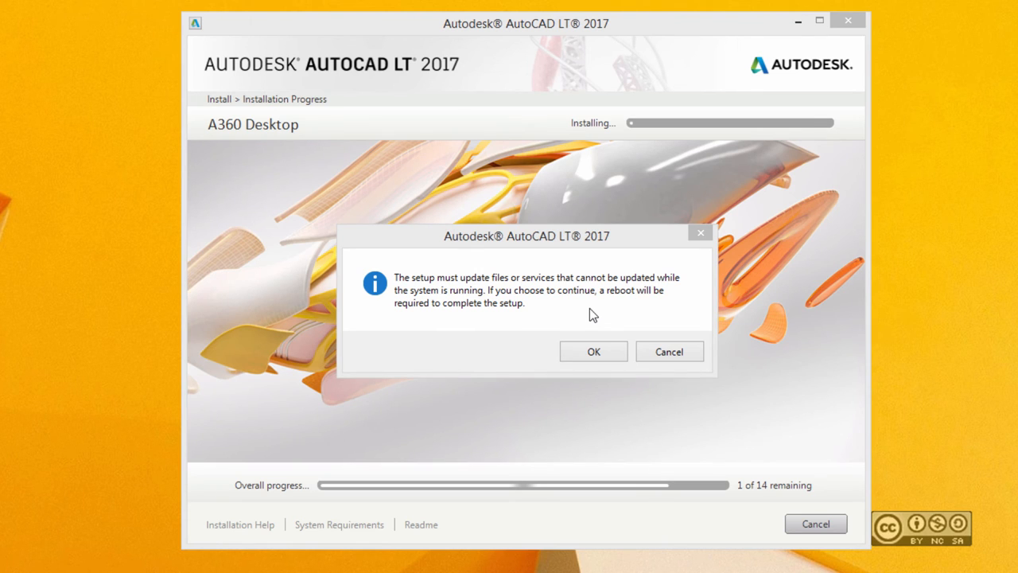
{"action": "mouse_move", "coordinate": [619, 300]}
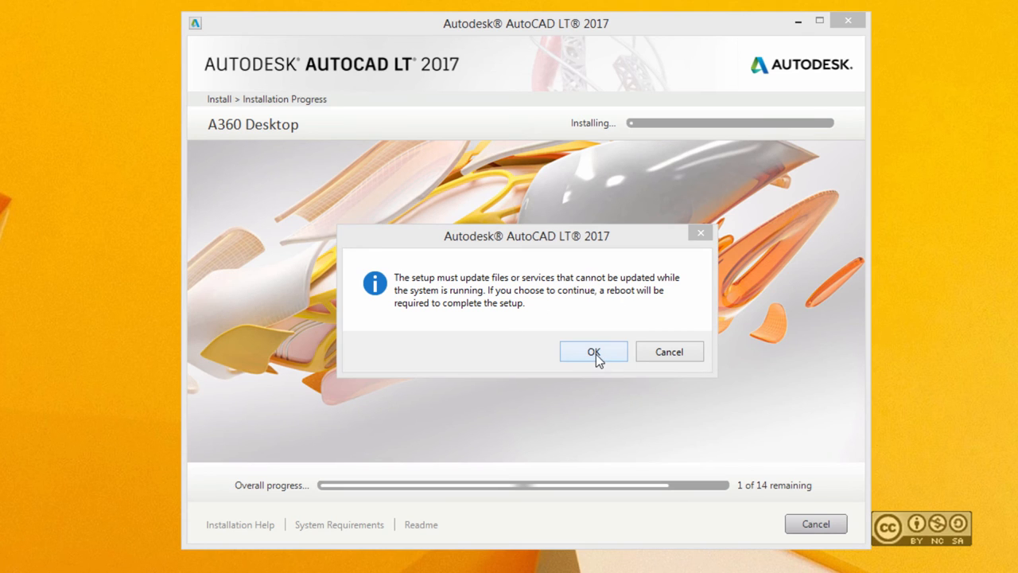
Step: Acknowledge the reboot notice and finish the installation
{"action": "left_click", "coordinate": [592, 351]}
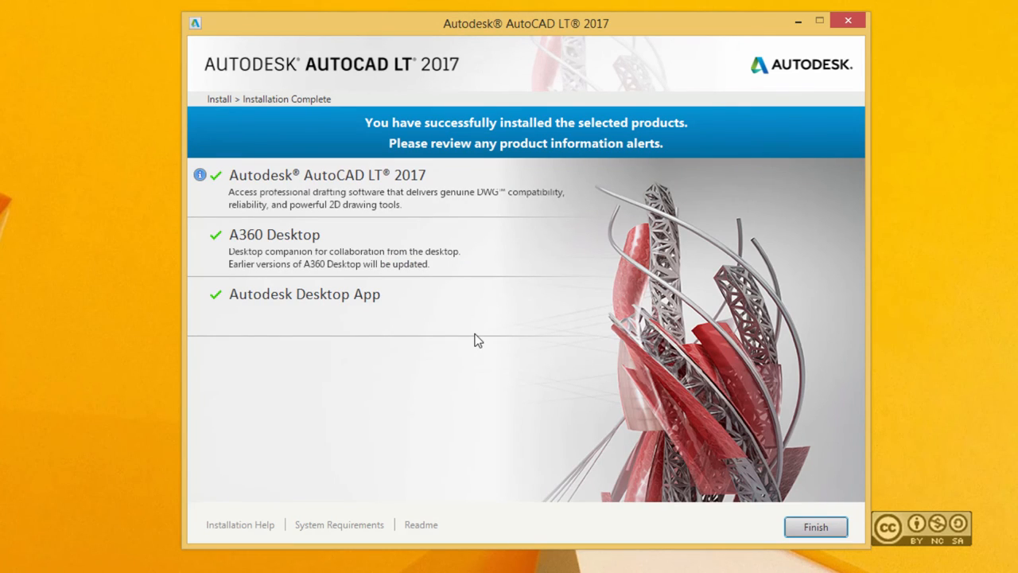
{"action": "left_click", "coordinate": [815, 526]}
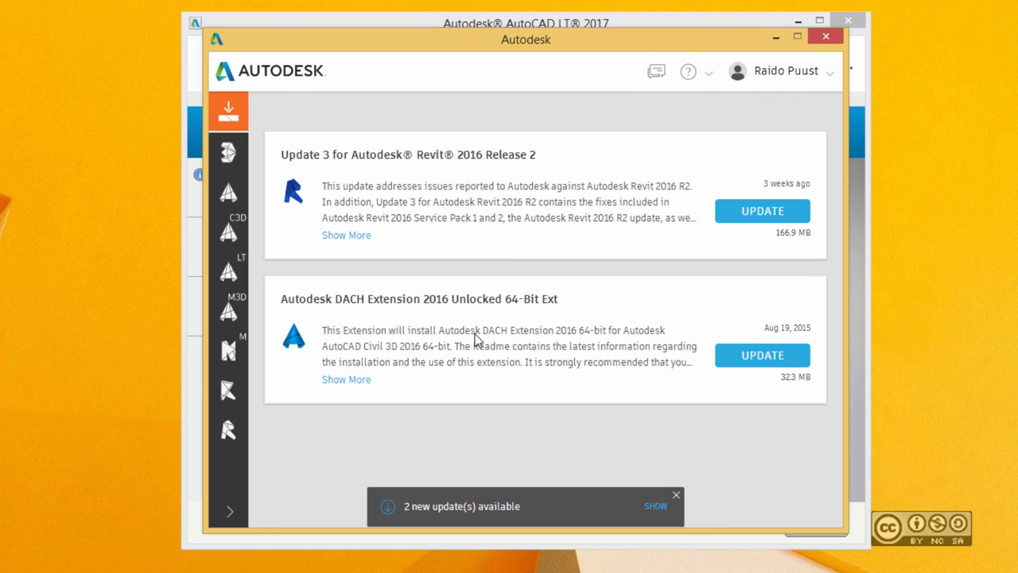
Step: Dismiss the new-updates notification in Autodesk Desktop App
{"action": "left_click", "coordinate": [675, 494]}
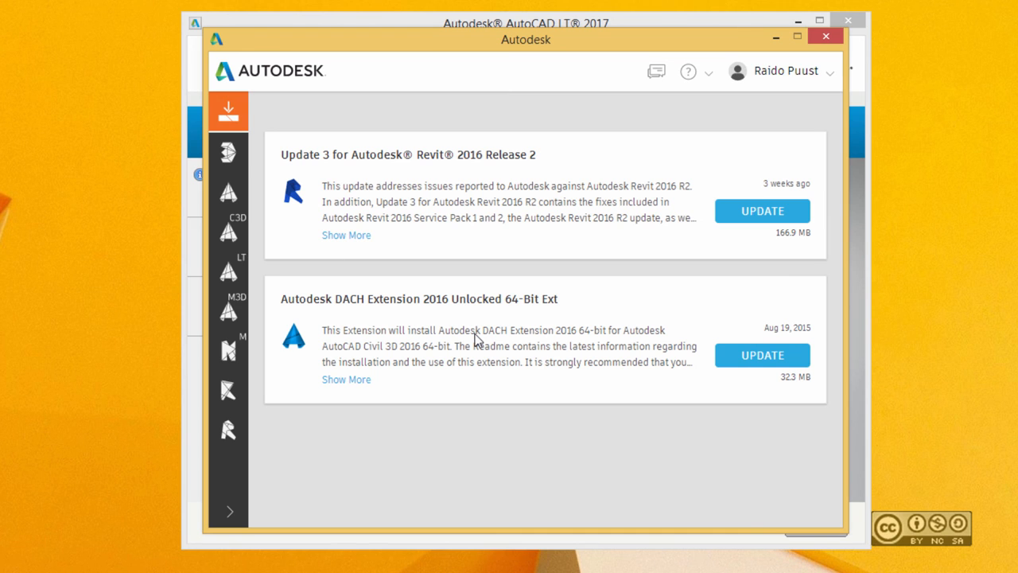
{"action": "mouse_move", "coordinate": [621, 122]}
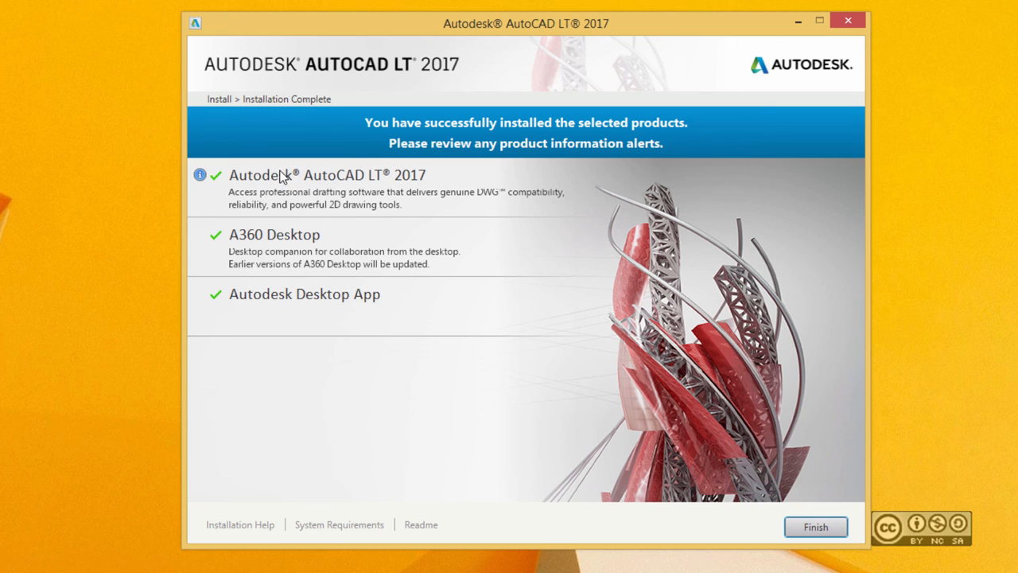
{"action": "mouse_move", "coordinate": [322, 245]}
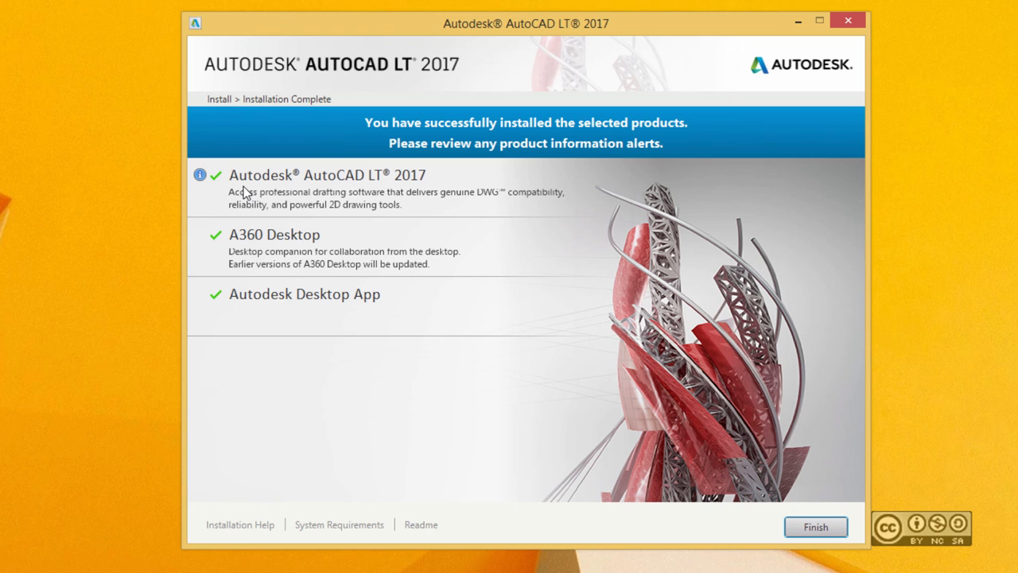
{"action": "mouse_move", "coordinate": [631, 318]}
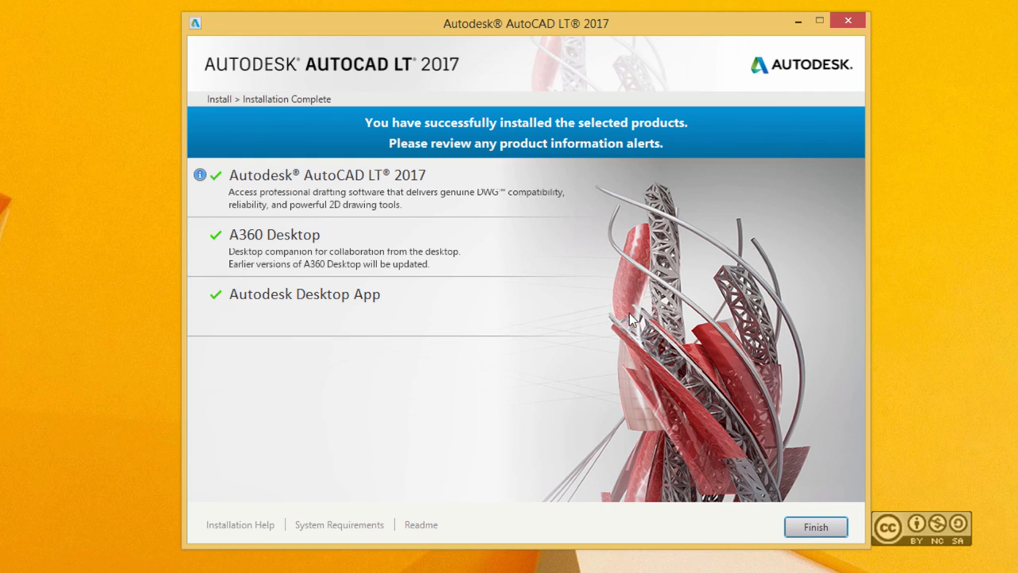
Step: Finish the AutoCAD LT 2017 installation, bringing up the Setup restart prompt
{"action": "left_click", "coordinate": [815, 526]}
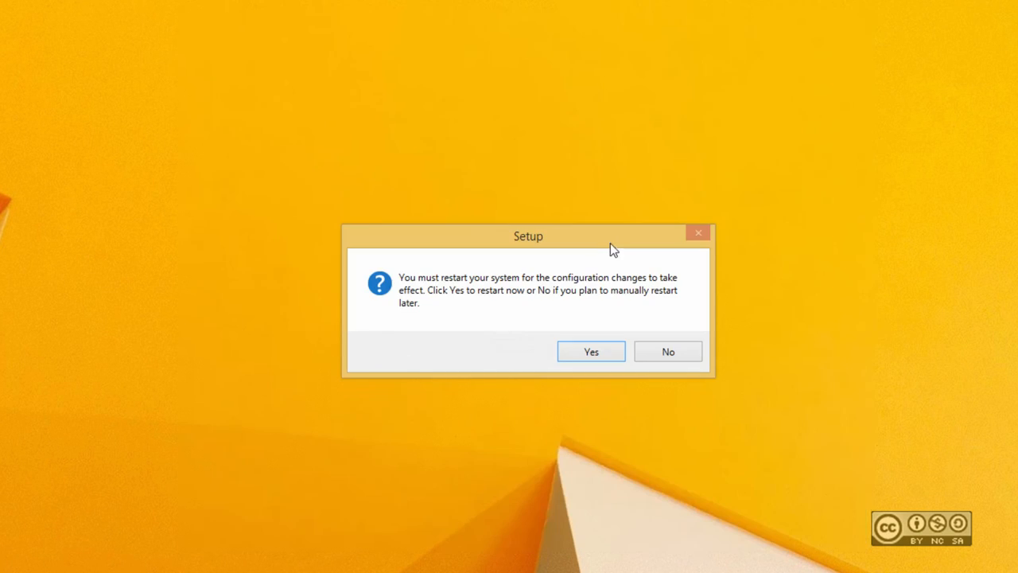
{"action": "mouse_move", "coordinate": [577, 246]}
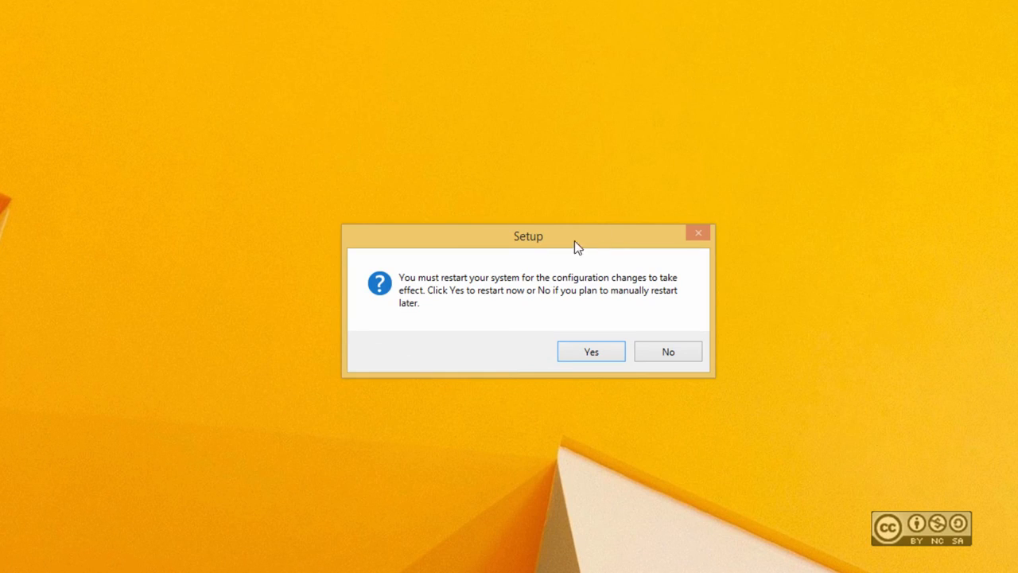
{"action": "mouse_move", "coordinate": [488, 241]}
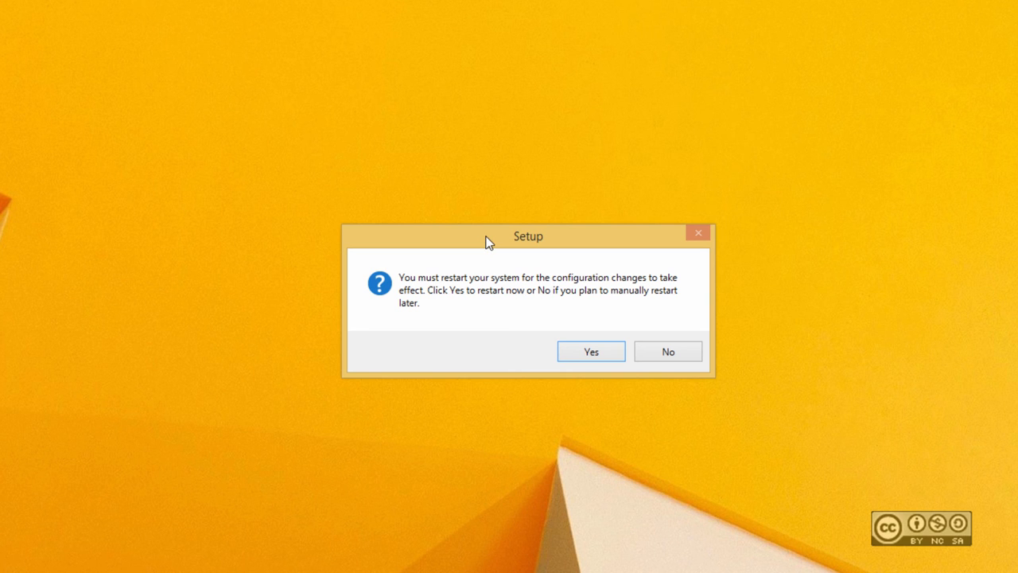